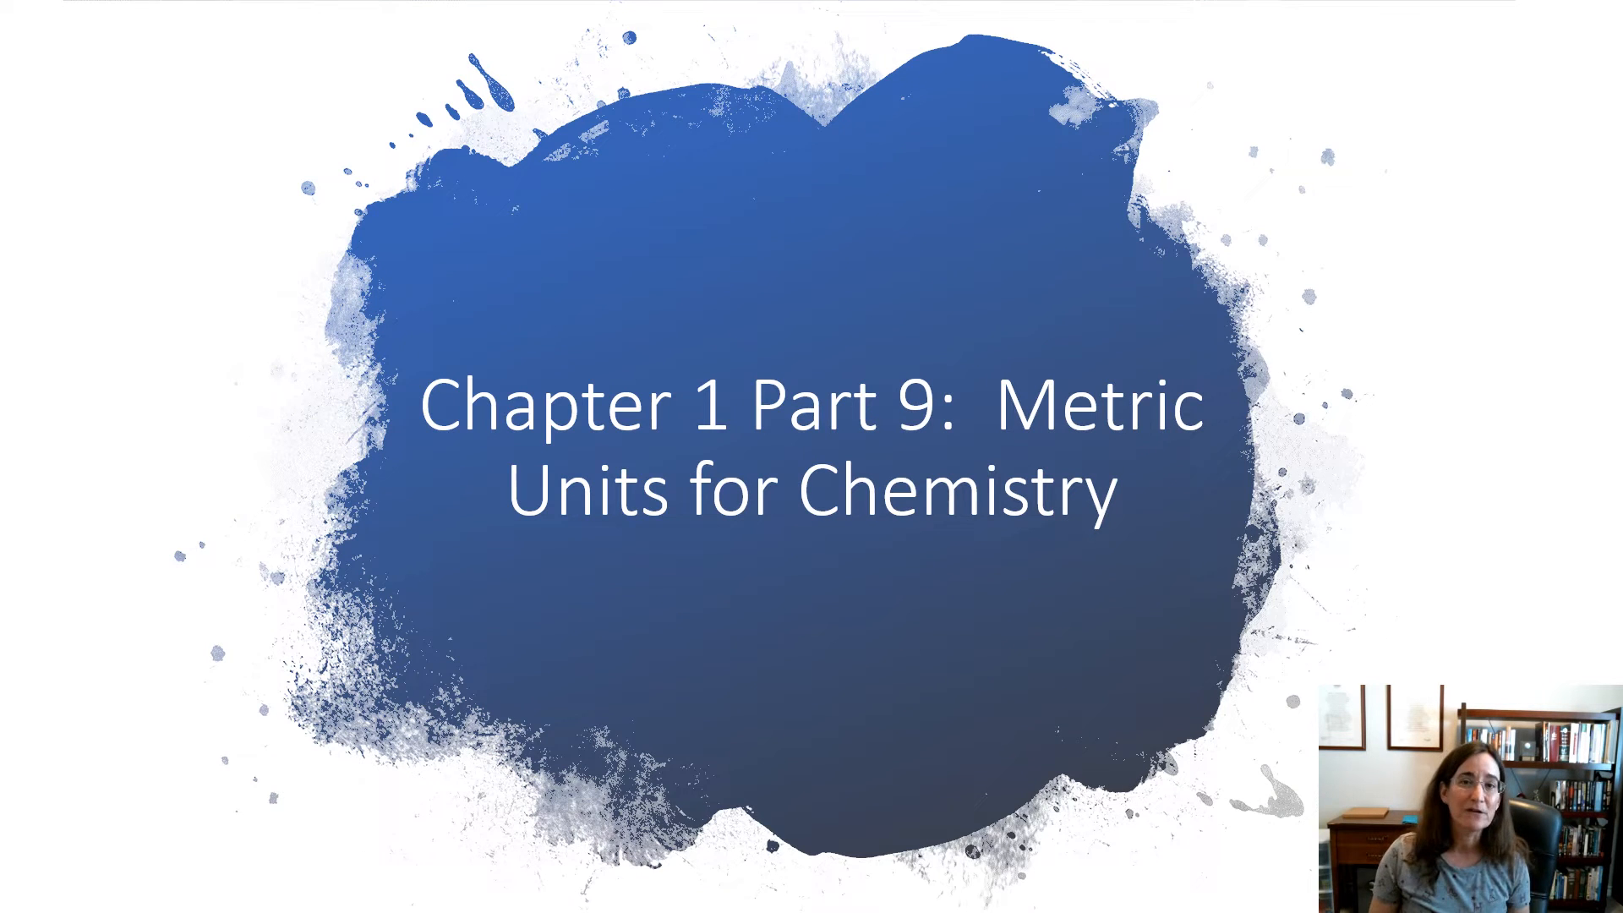
- Advance from the Chapter 1 Part 9 title slide to the seven SI base units table
key("Right")
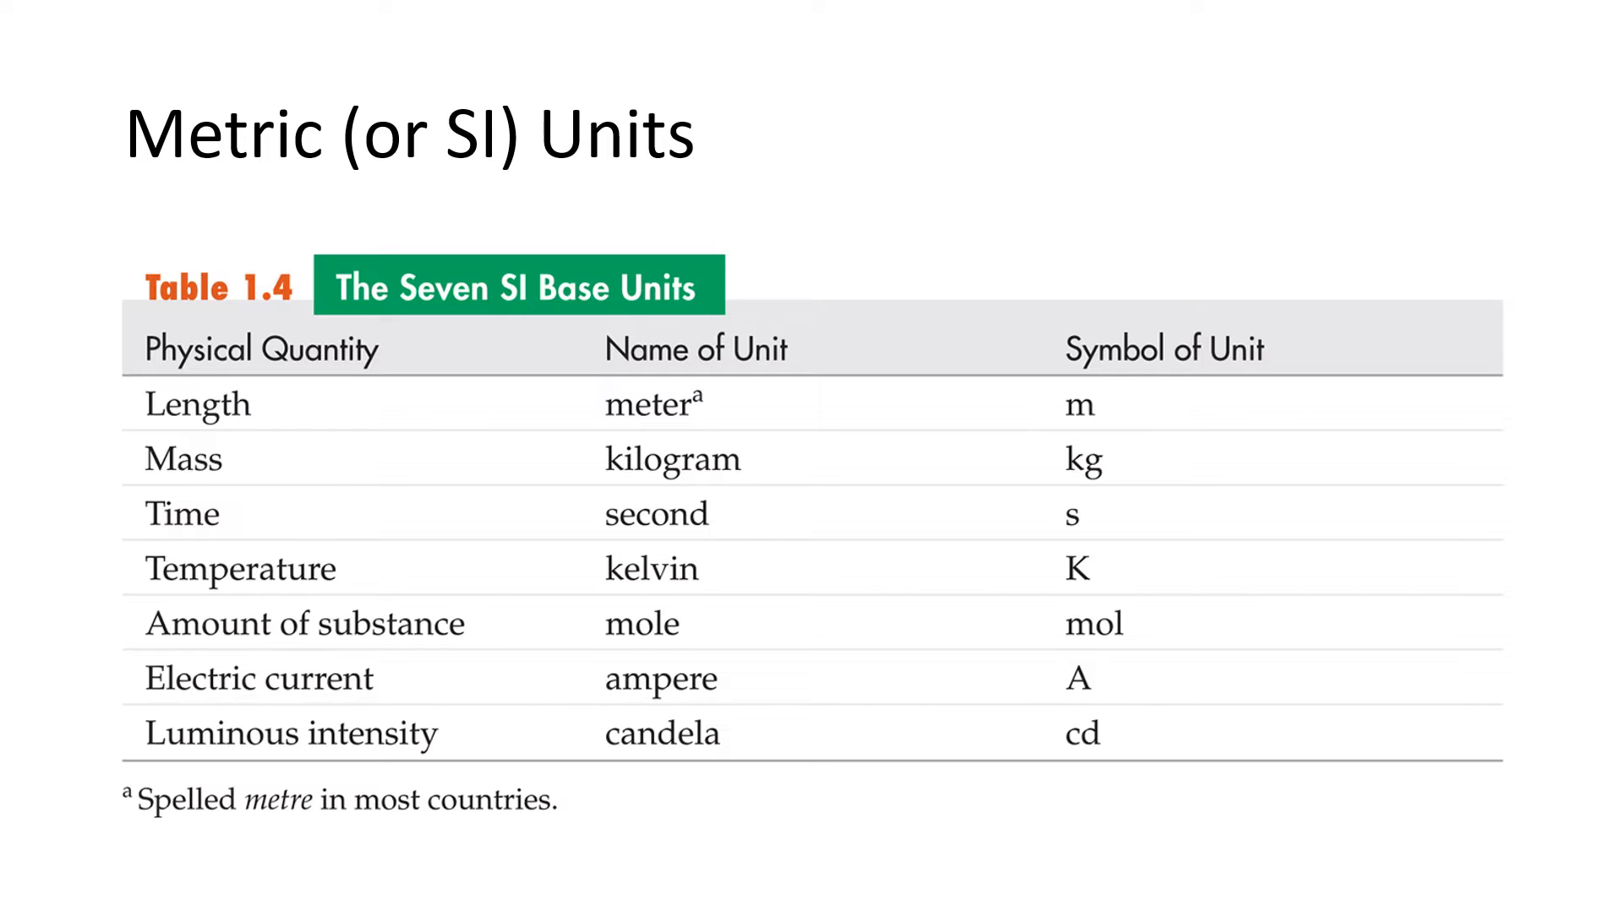
- Advance to the Examples: Metric Prefixes slide with four blank conversions
key("Right")
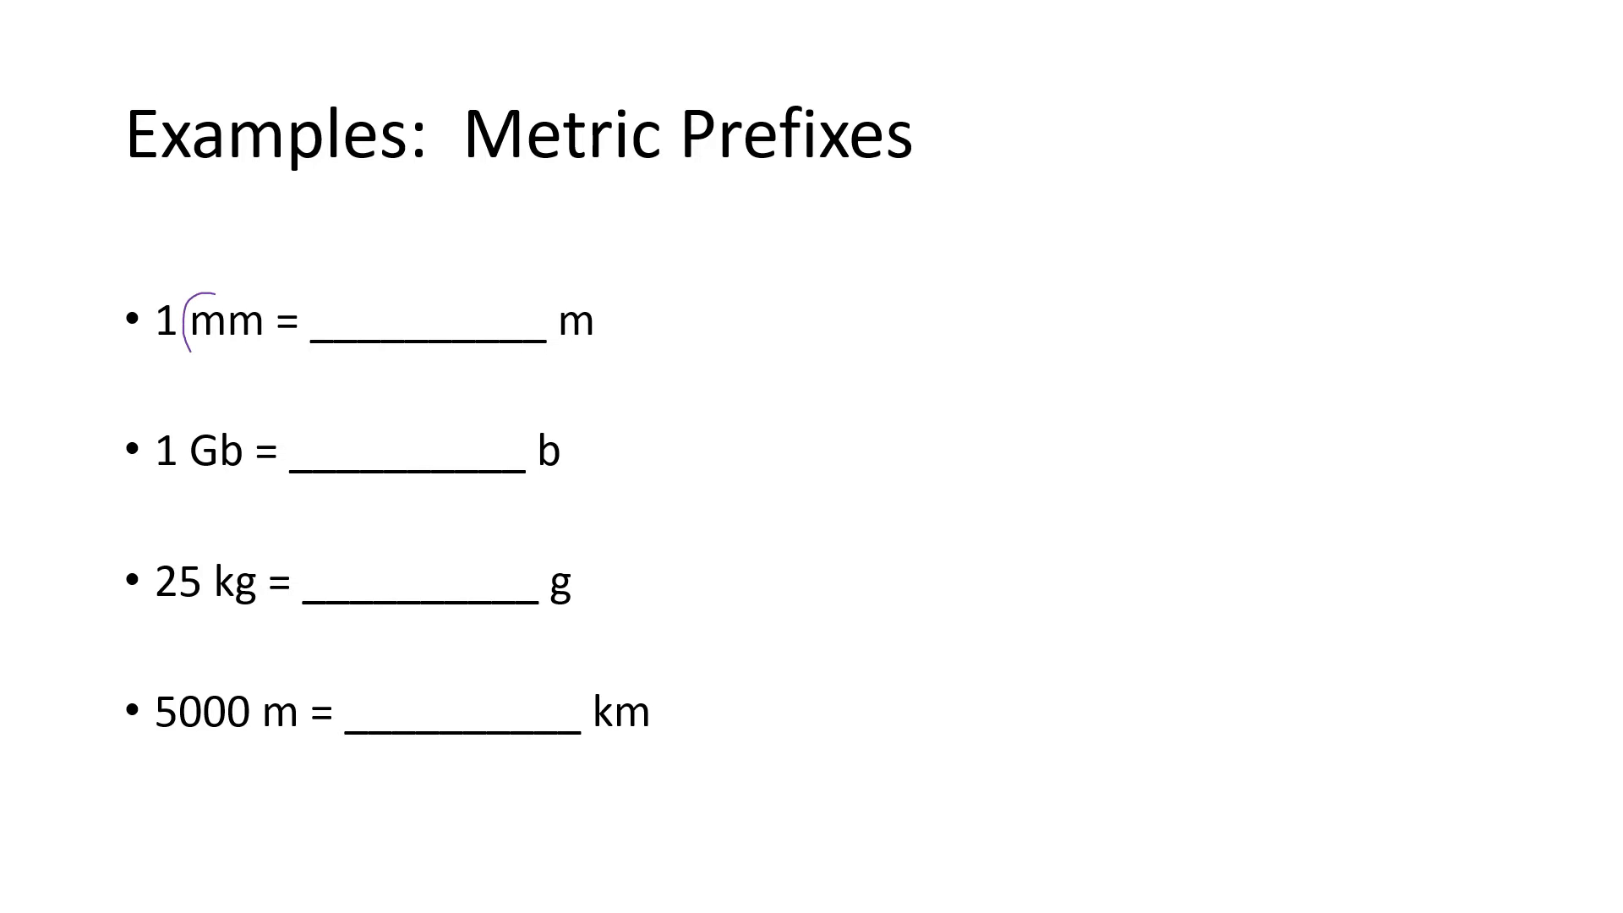
- Circle the milli prefix and ink 1×10⁻³ for 1 mm and 1×10⁹ for 1 Gb
left_click_drag(197, 300, 207, 363)
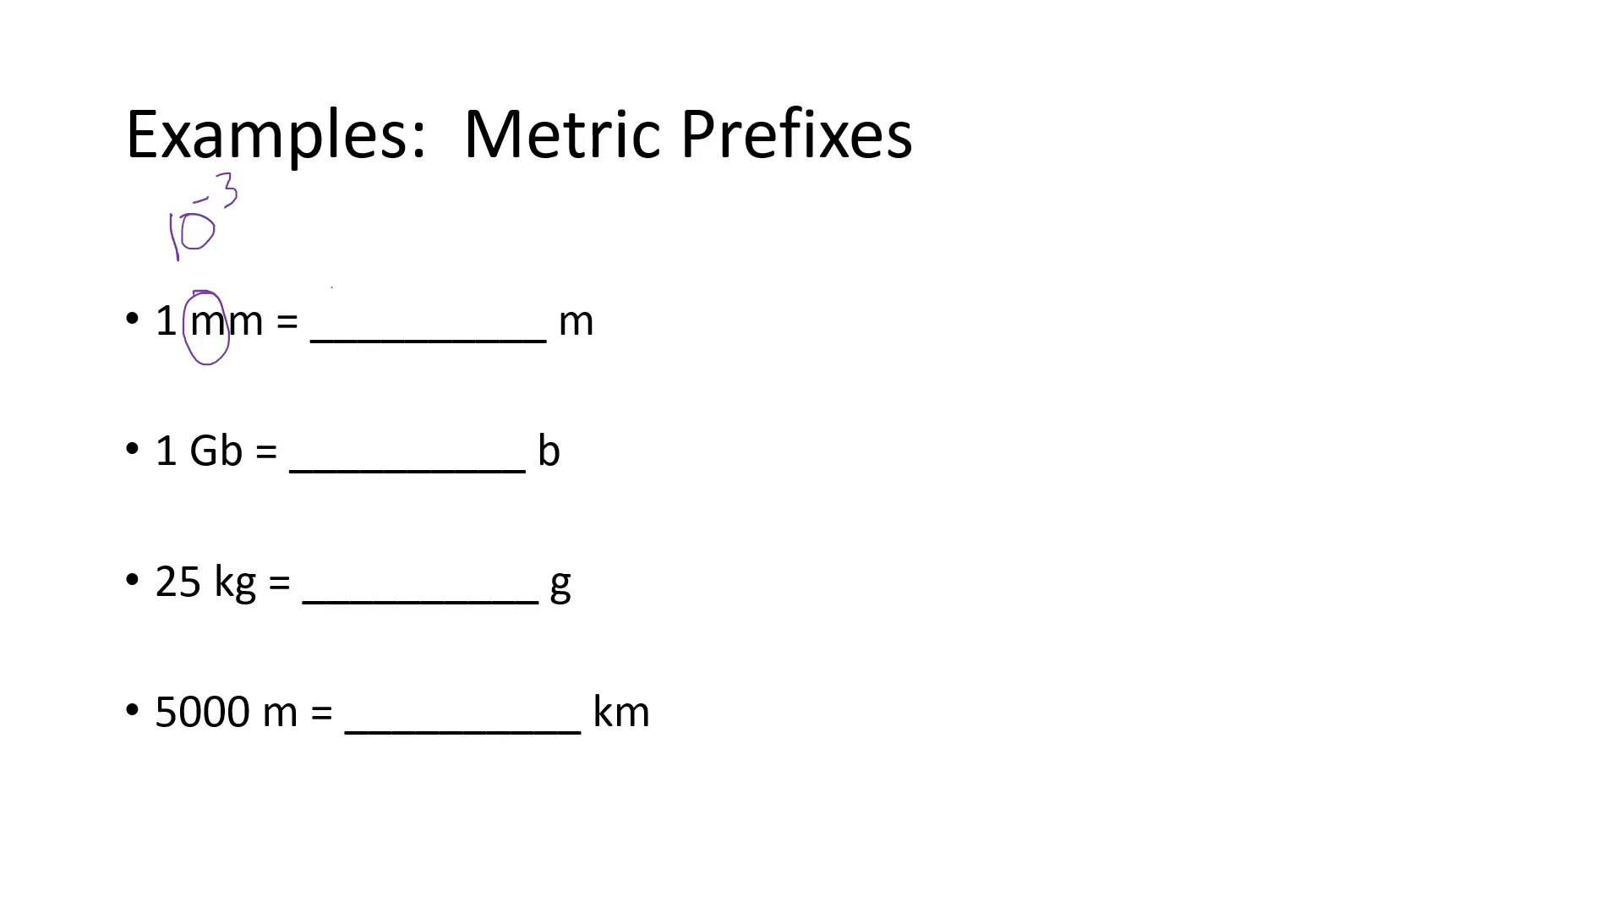
left_click_drag(332, 289, 383, 332)
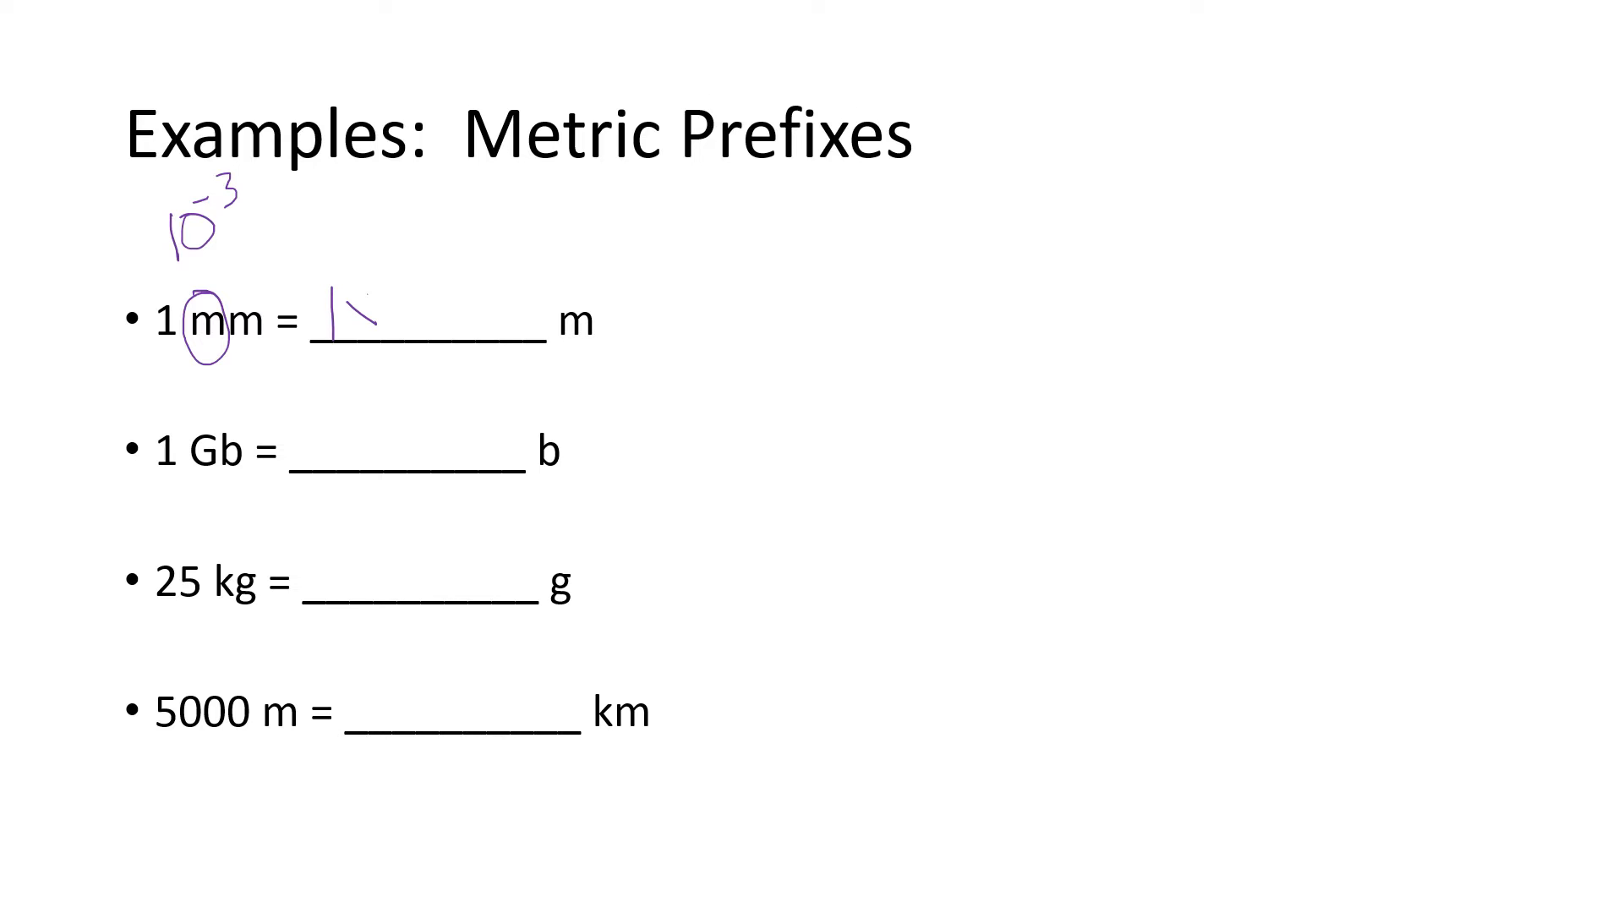
left_click_drag(332, 315, 456, 315)
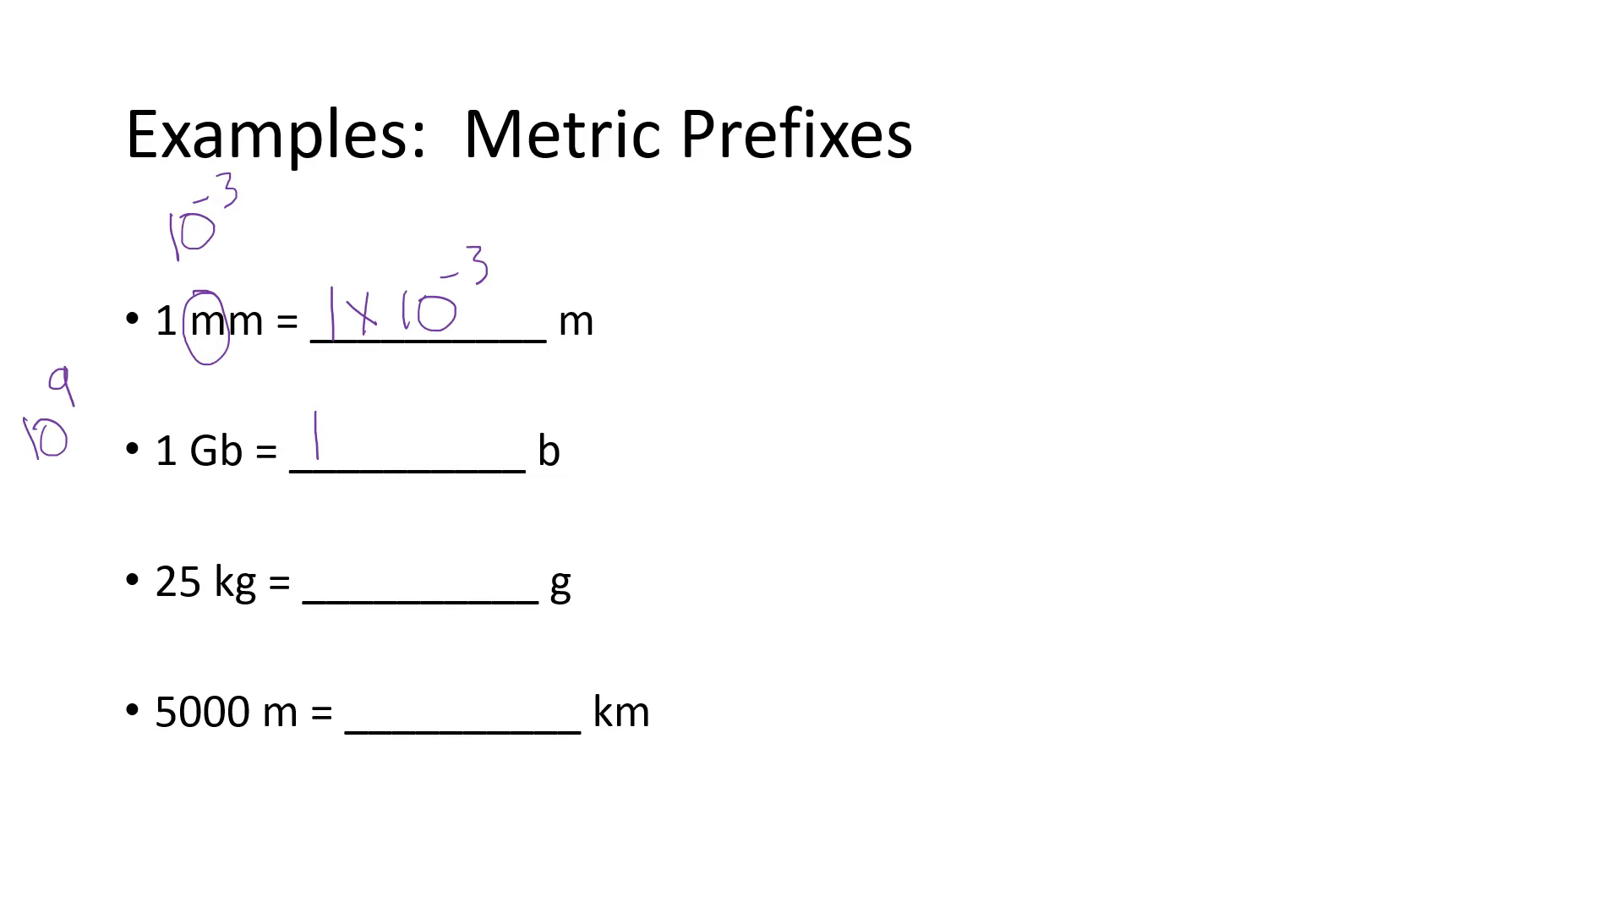
left_click_drag(155, 476, 197, 481)
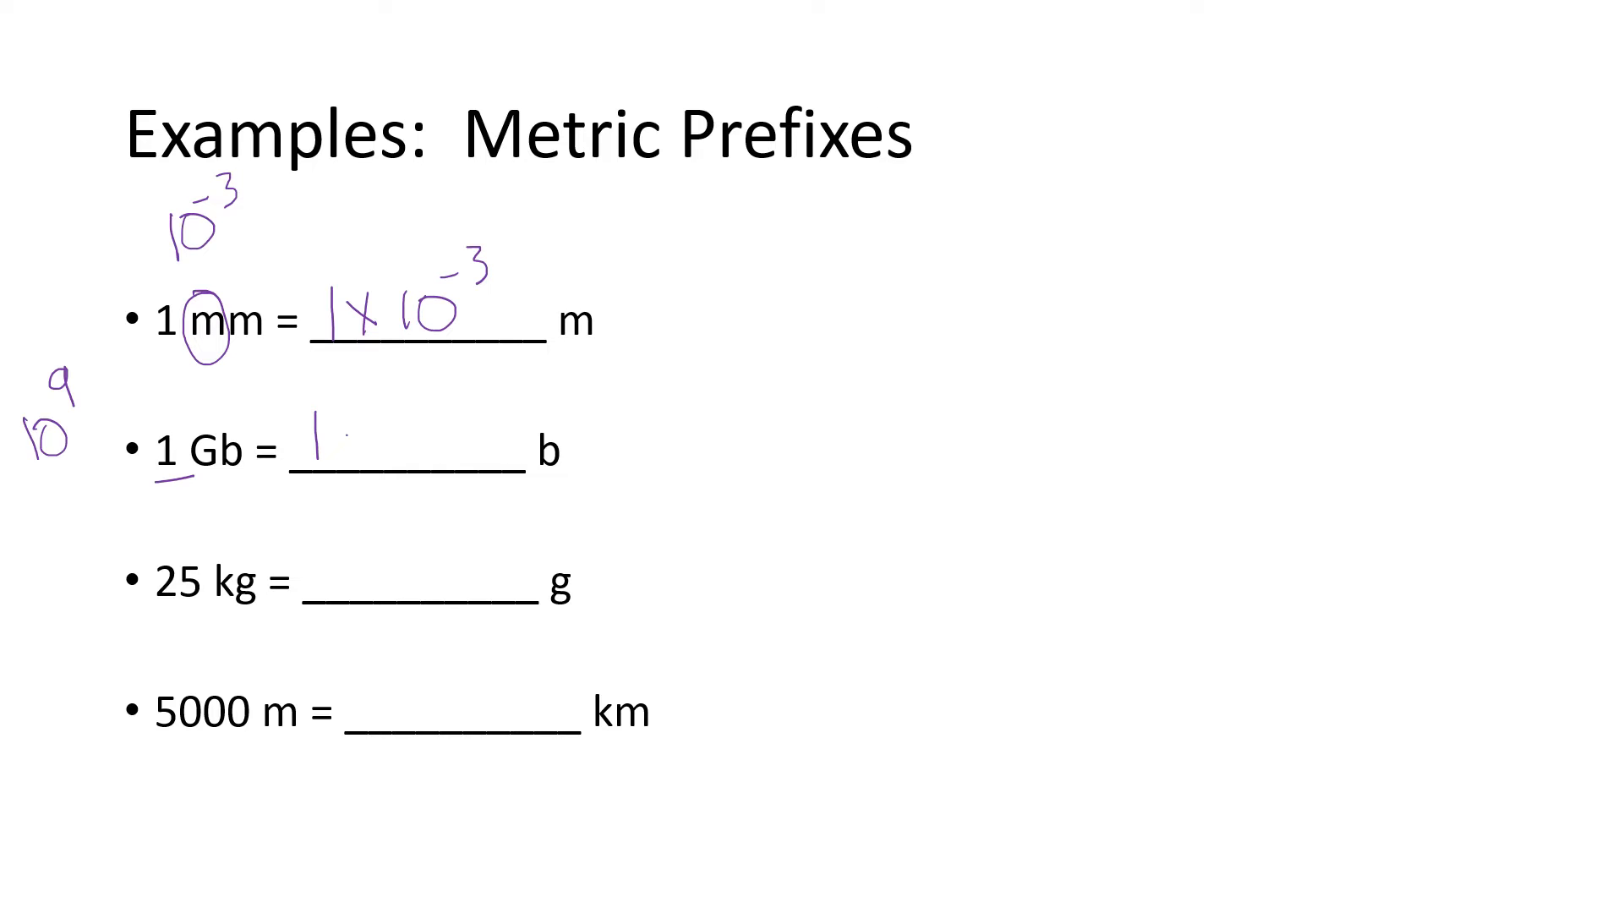
left_click_drag(351, 446, 445, 434)
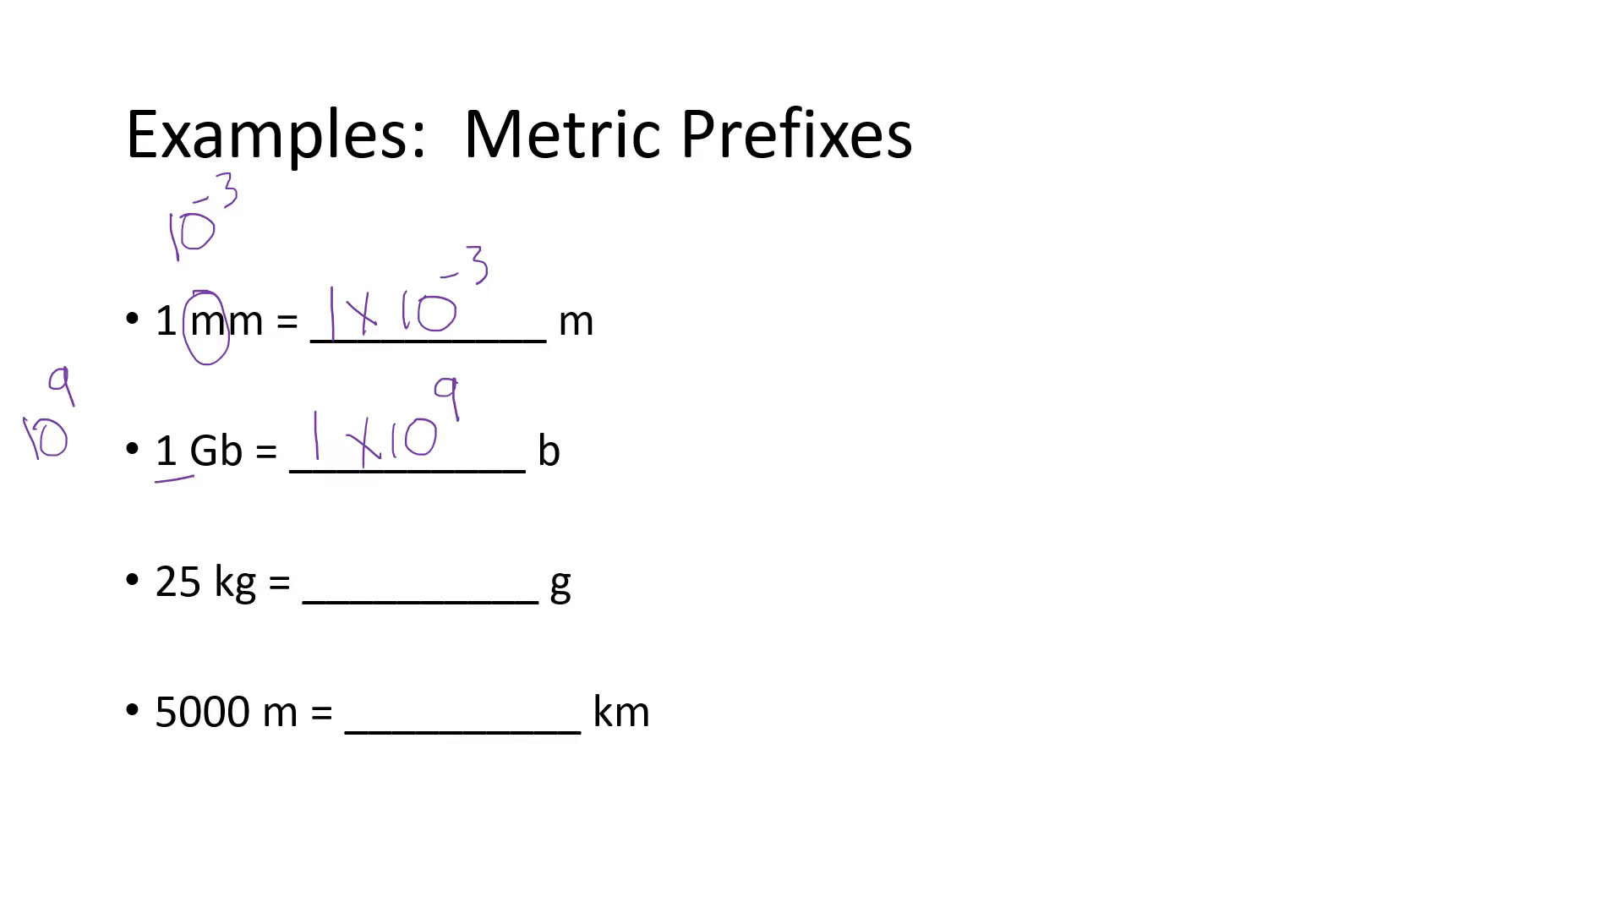
- Ink 25×10³ for 25 kg, then an arrow to (2.5×10¹)×10³ = 2.5×10⁴ g
left_click_drag(41, 559, 37, 621)
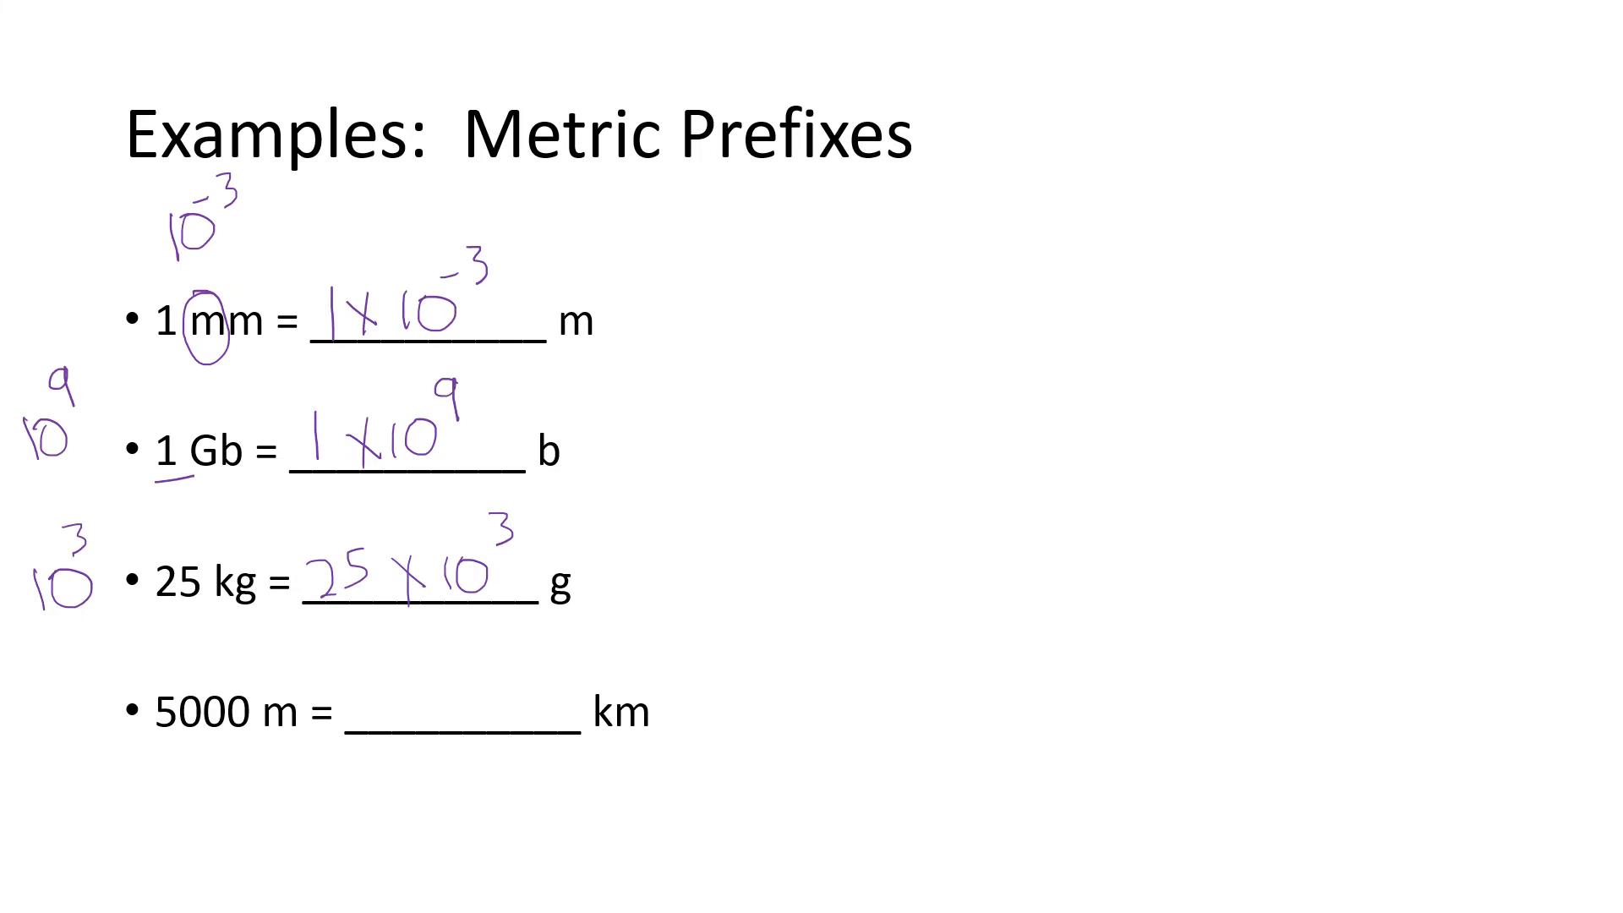
left_click_drag(600, 571, 658, 563)
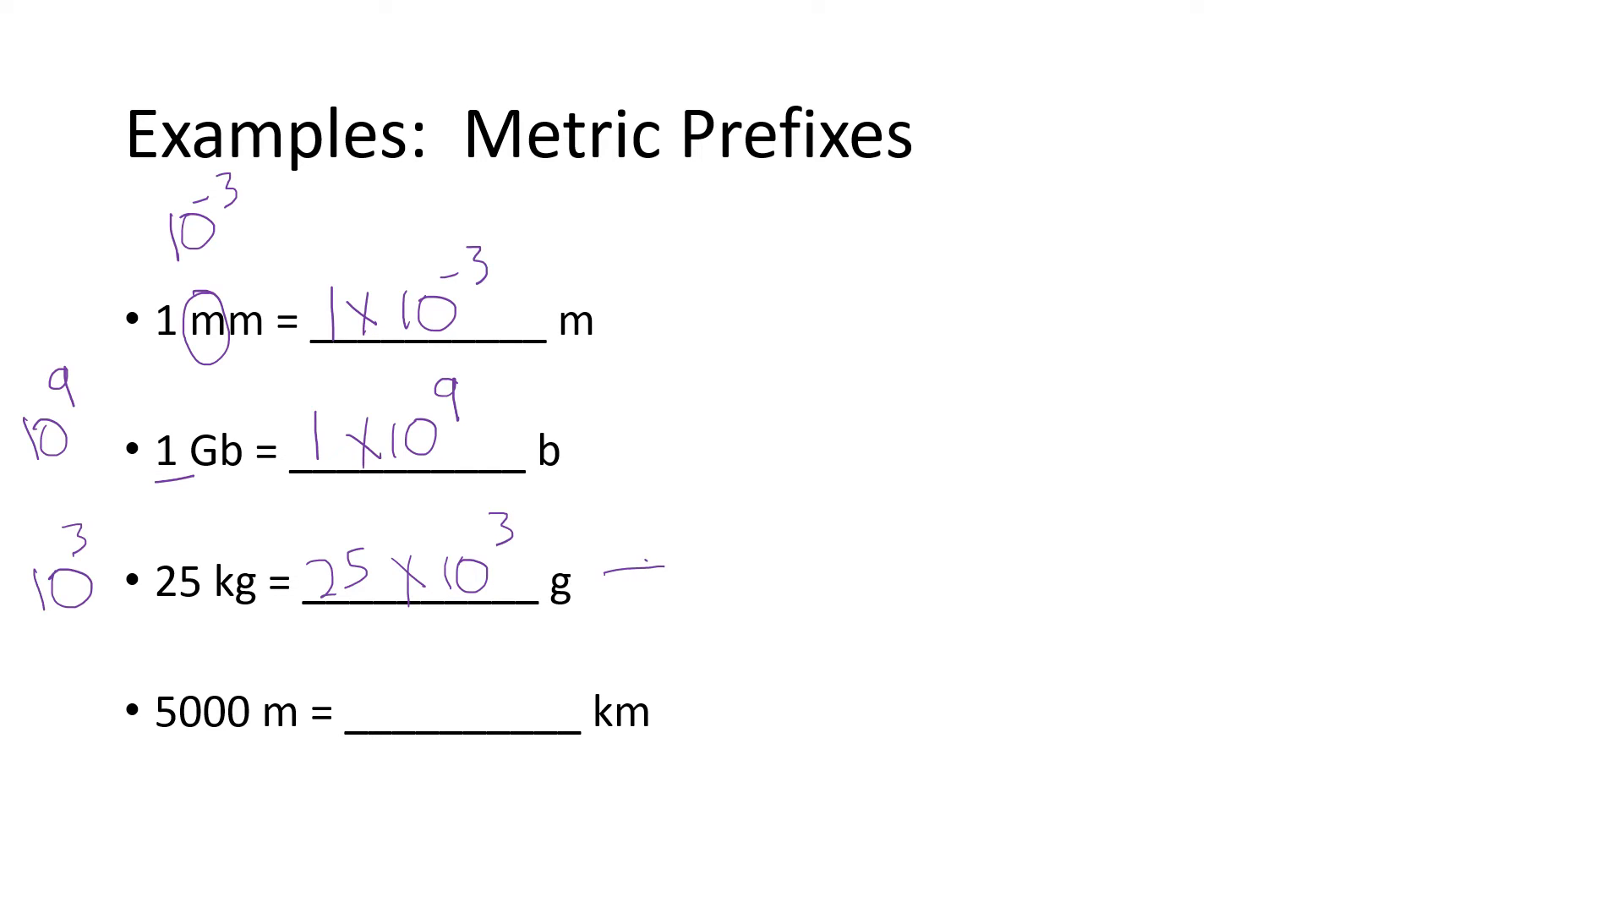
left_click_drag(621, 574, 724, 574)
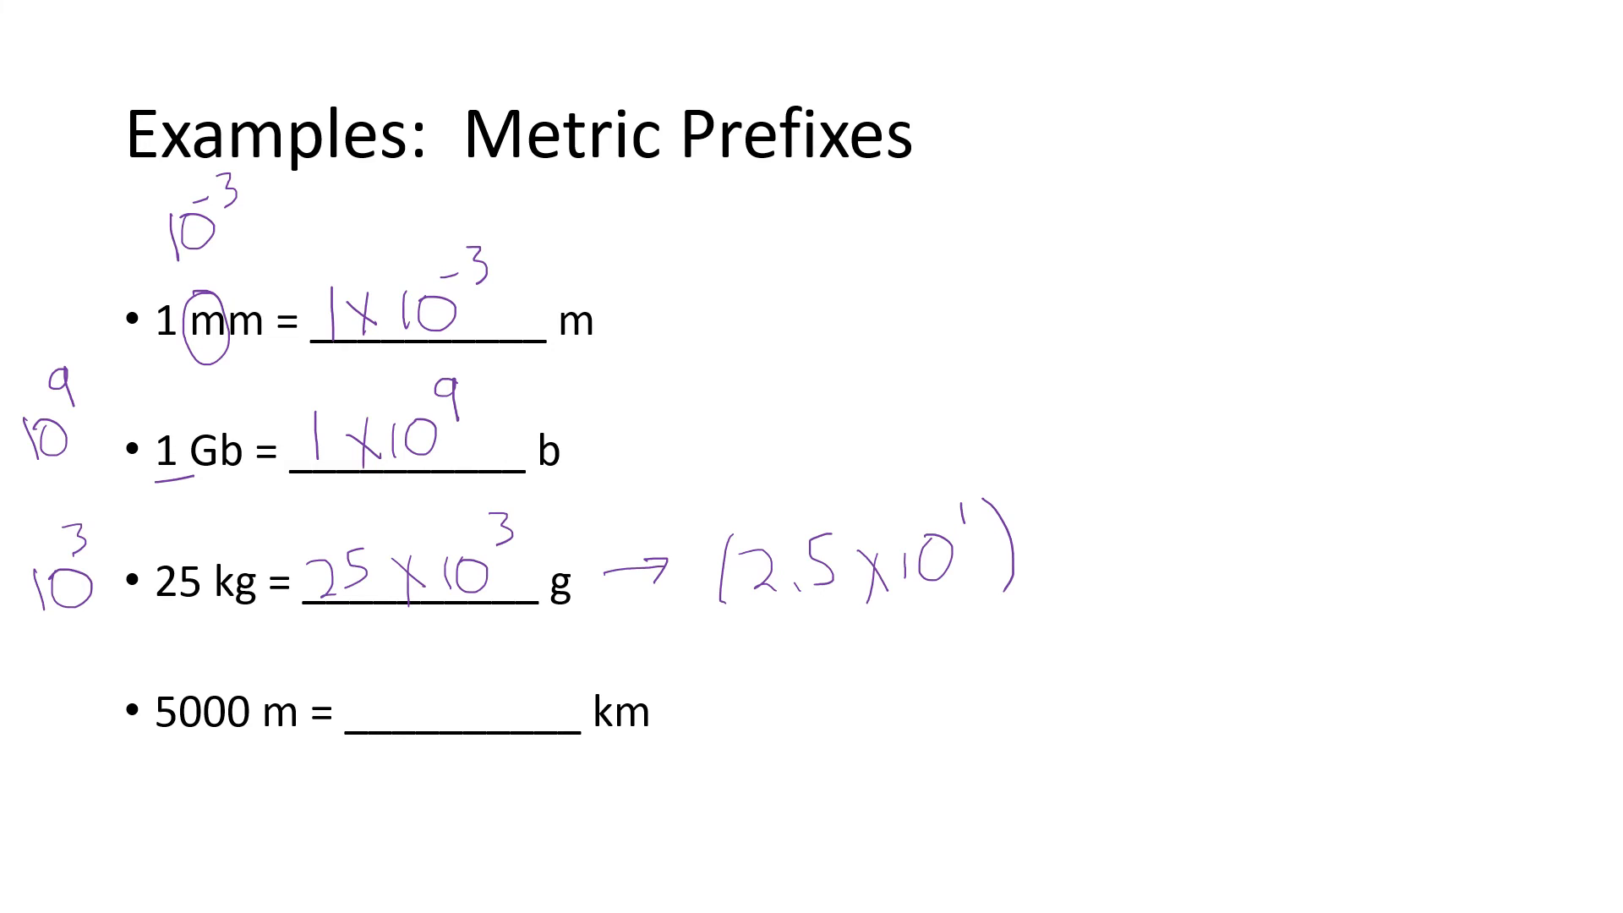
left_click_drag(1035, 538, 1061, 564)
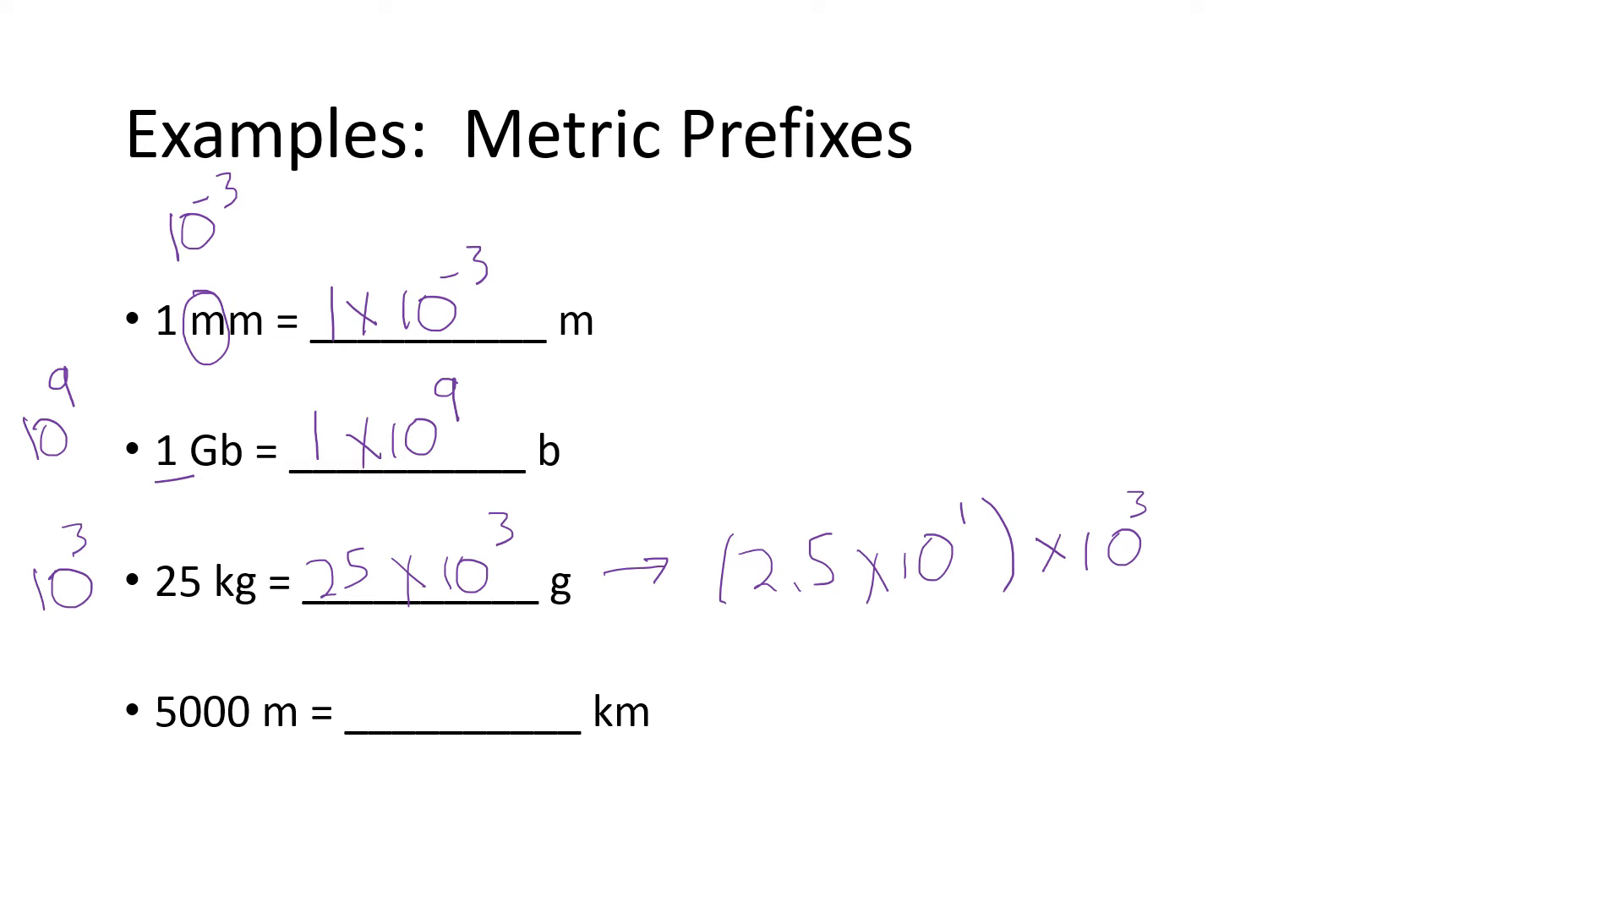
left_click_drag(1180, 554, 1222, 575)
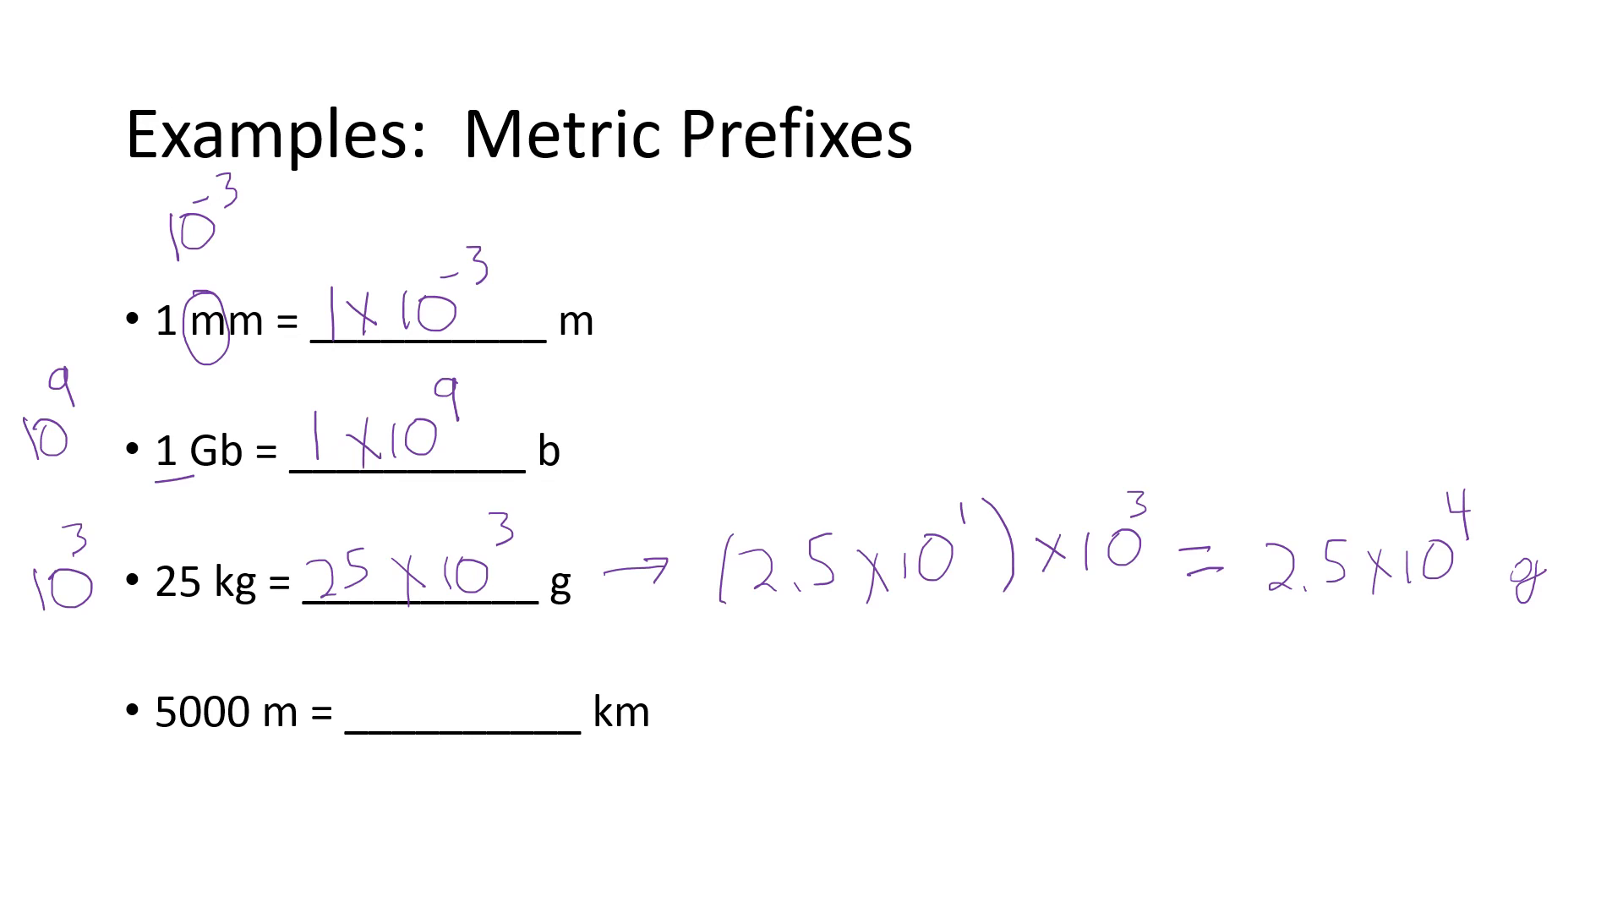
- Write 10³ under the 5000 m line and 5 in its blank
type("10")
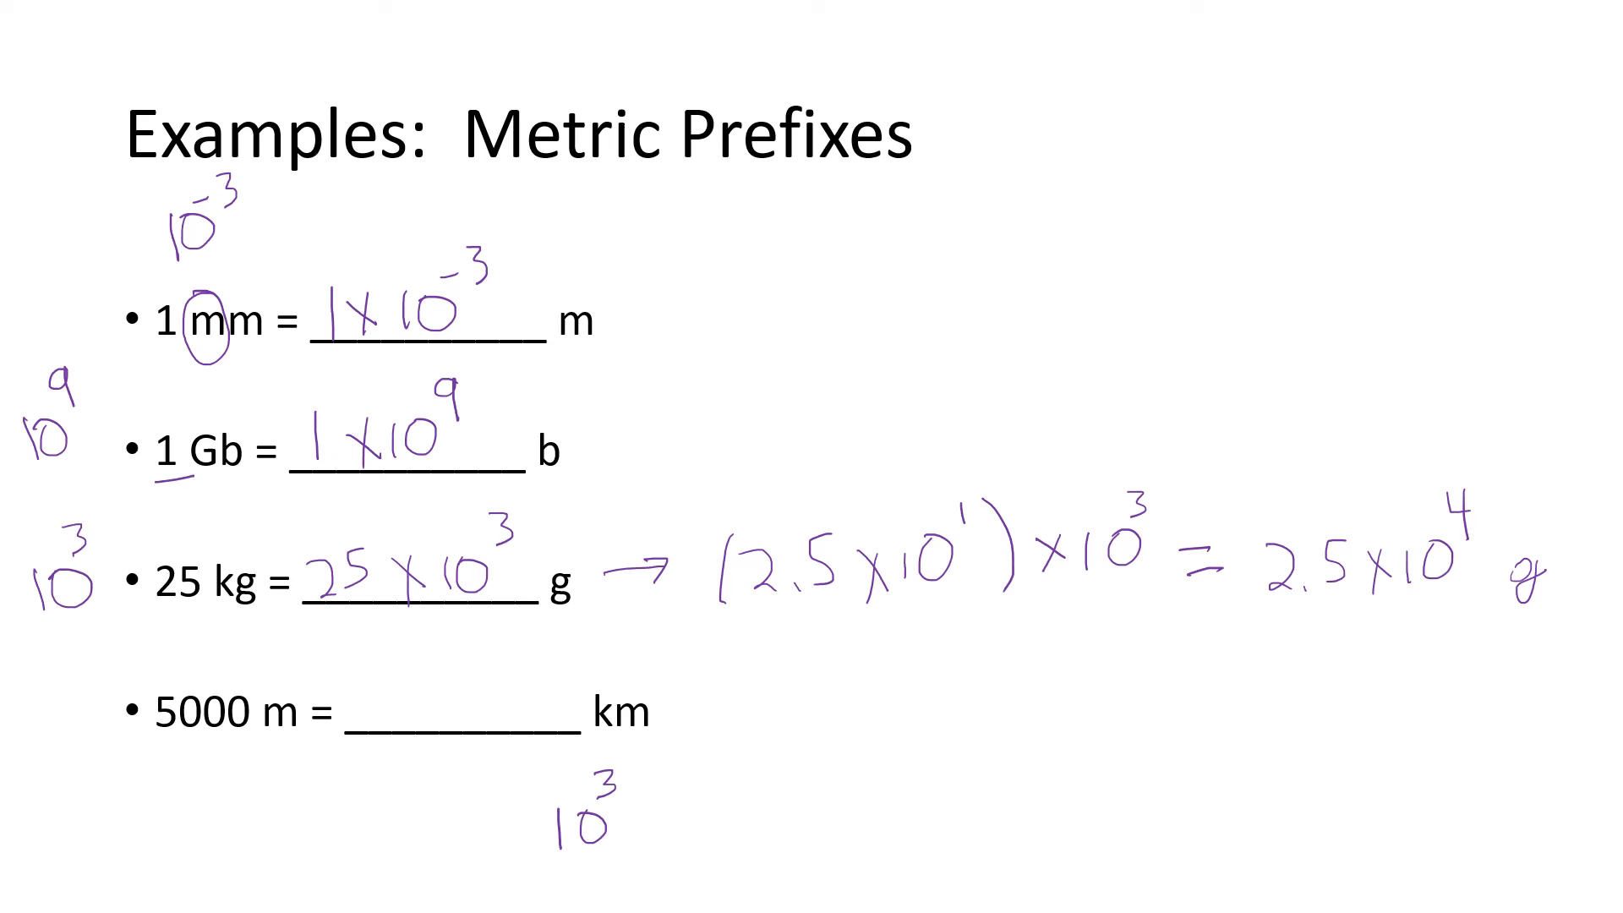
type("5")
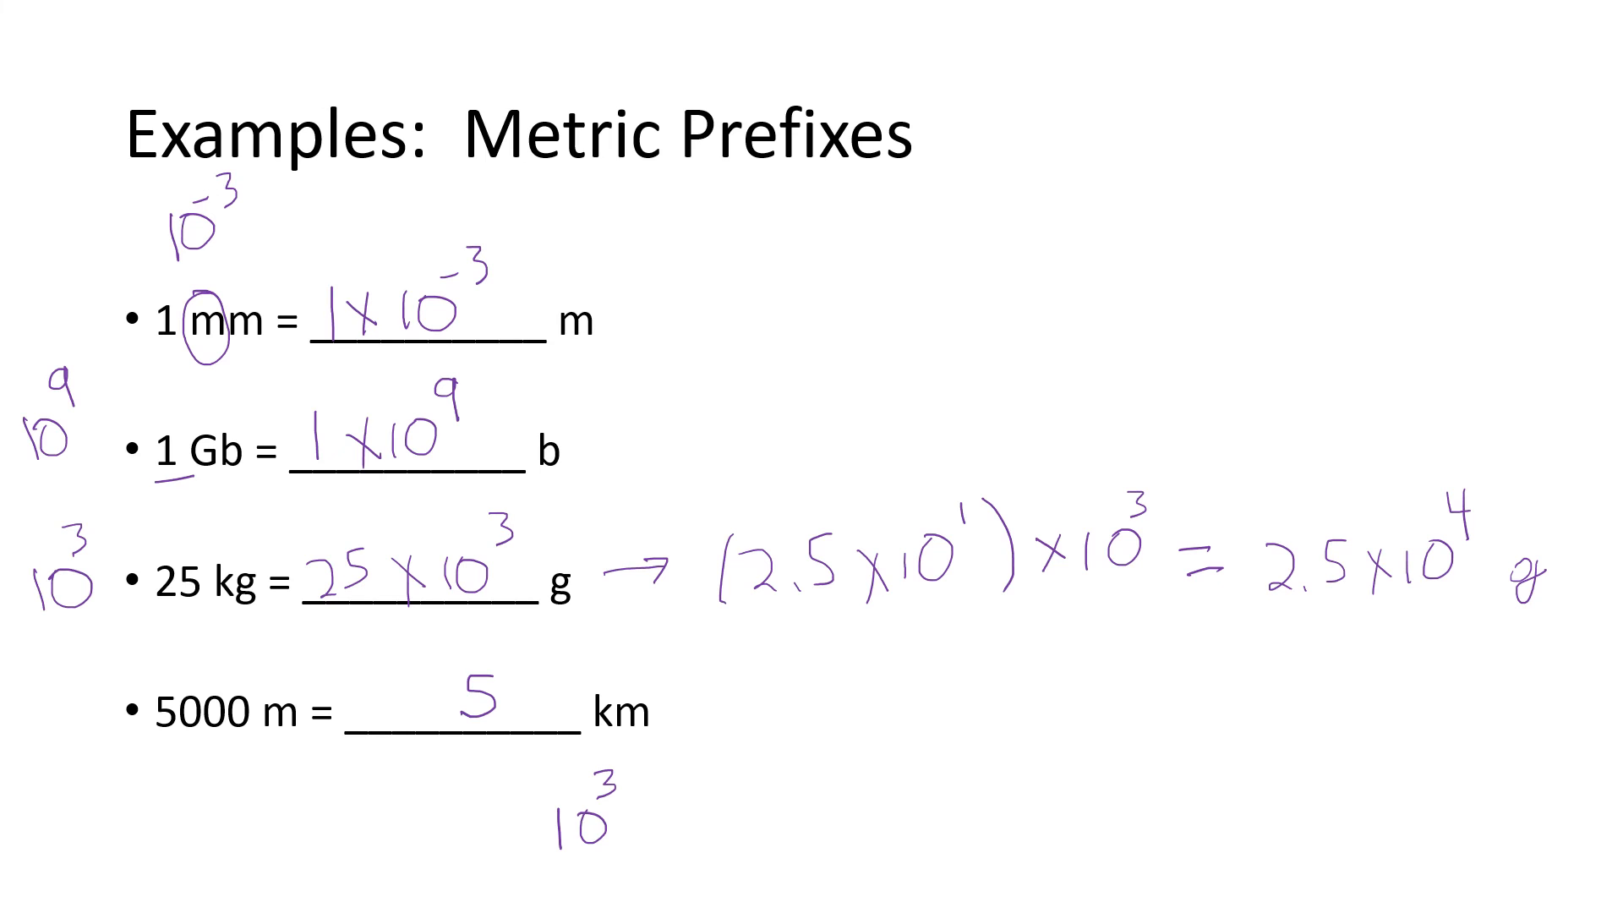